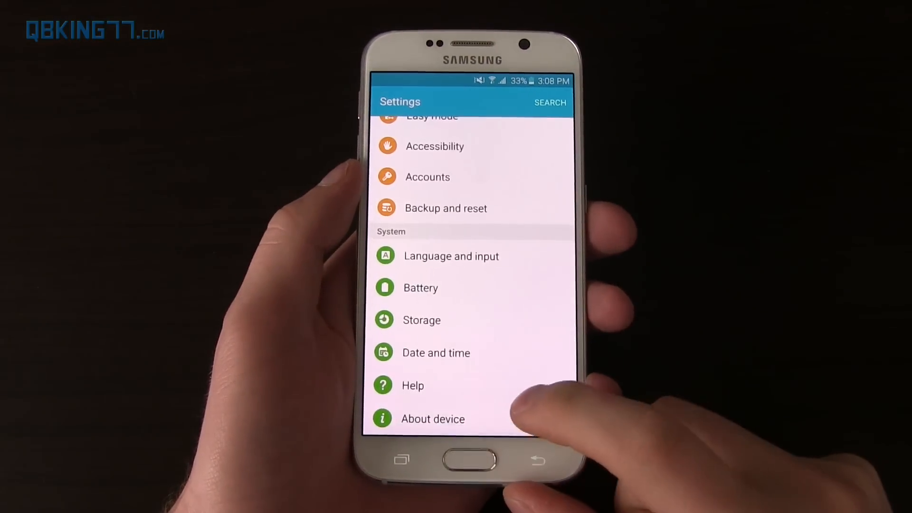
# Show the About device page with the phone's model and software details
pyautogui.click(433, 419)
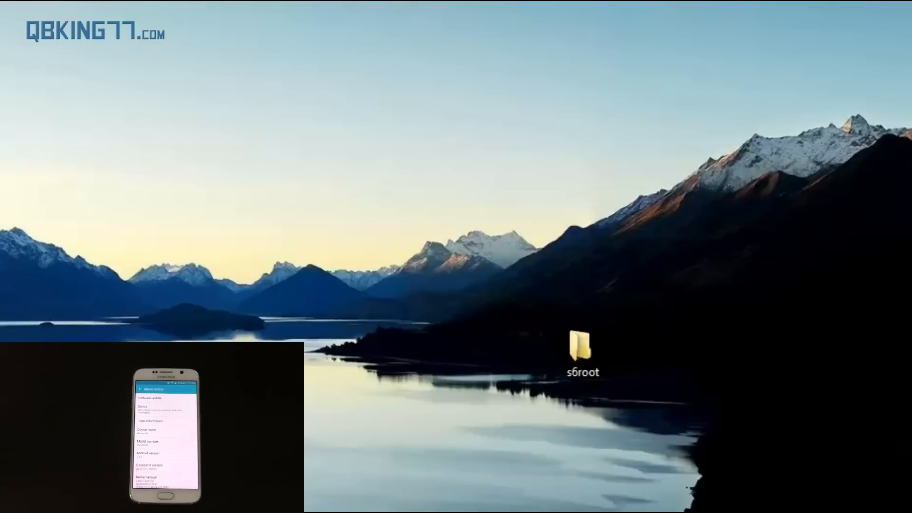
# Browse into the s6root folder and widen the Name column to read full file names
pyautogui.click(582, 354)
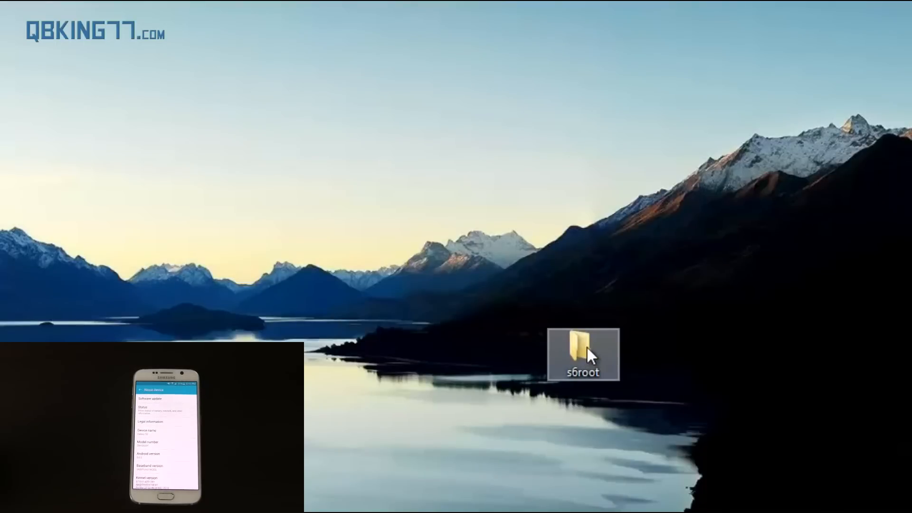
pyautogui.doubleClick(583, 348)
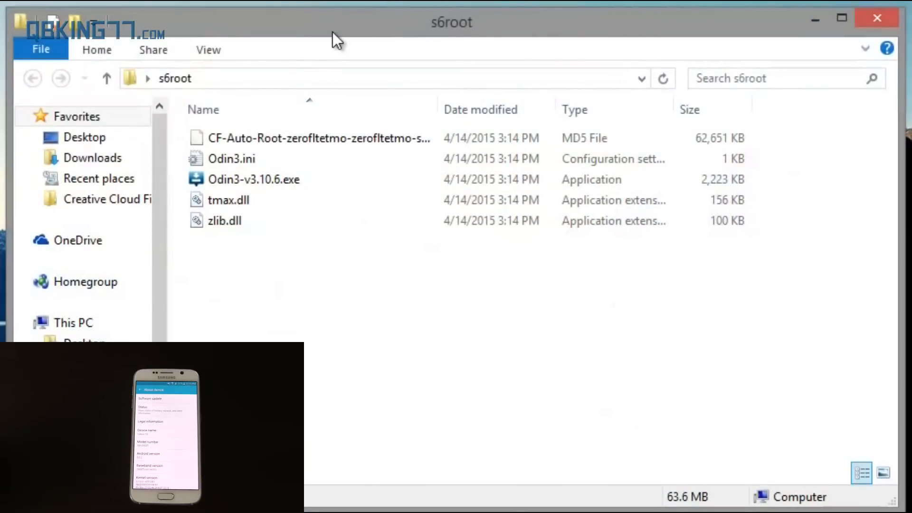
pyautogui.click(254, 180)
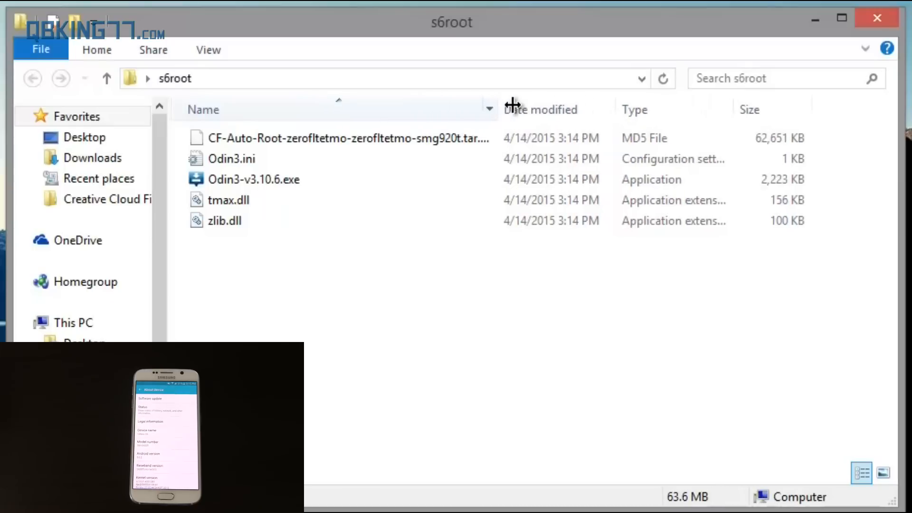
pyautogui.click(228, 200)
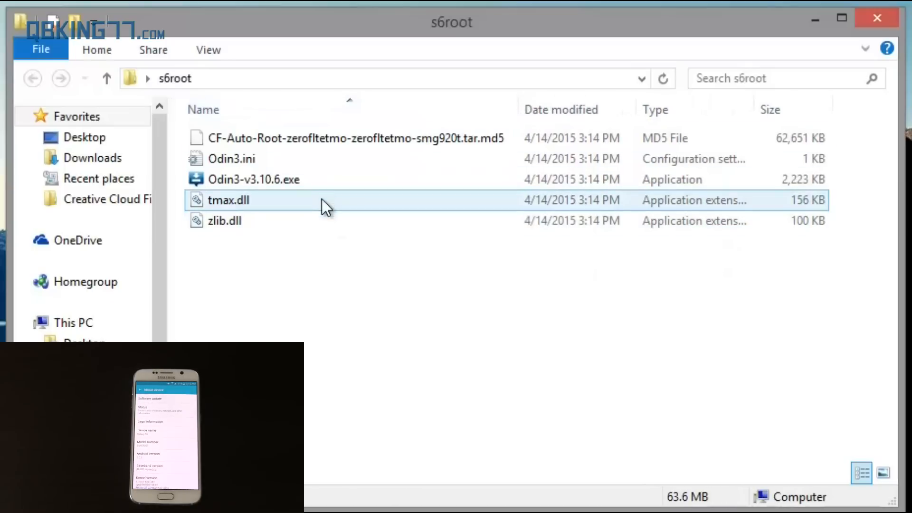
pyautogui.moveTo(250, 179)
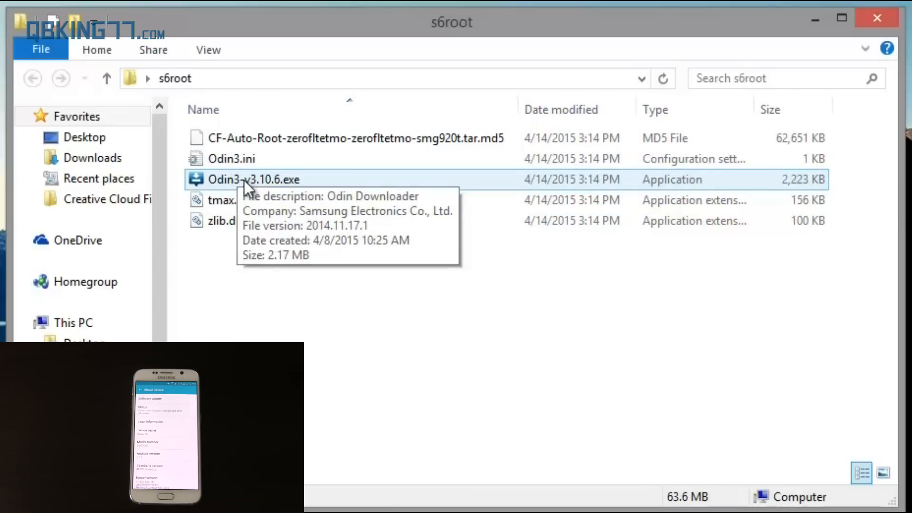
pyautogui.click(349, 138)
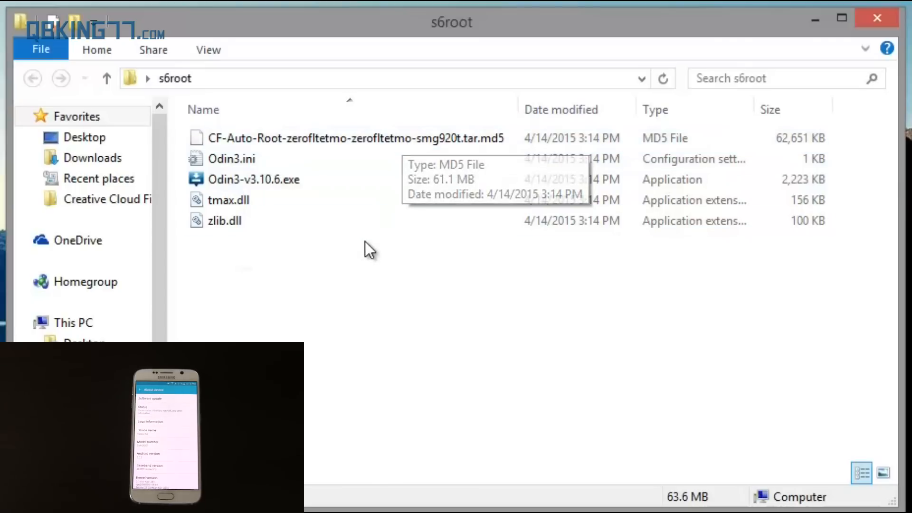
pyautogui.click(253, 179)
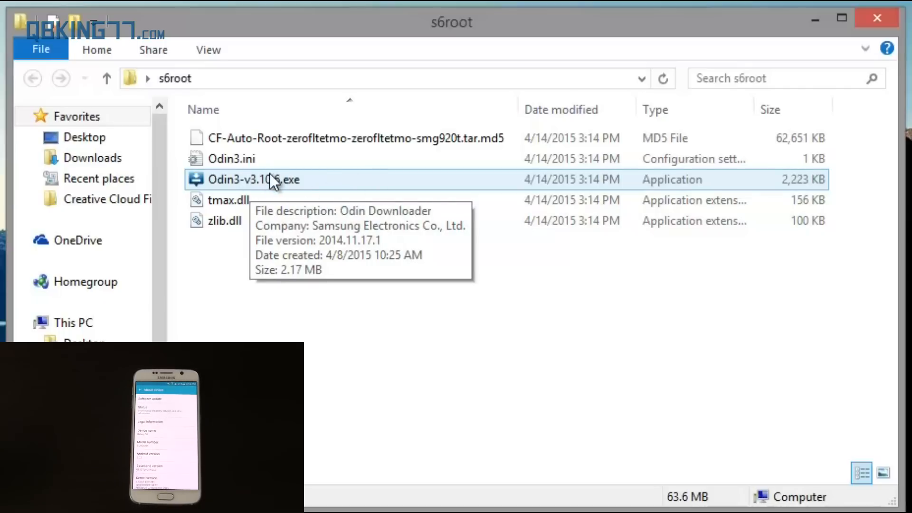
# Launch Odin3-v3.10.6.exe and approve the User Account Control prompt
pyautogui.click(253, 180)
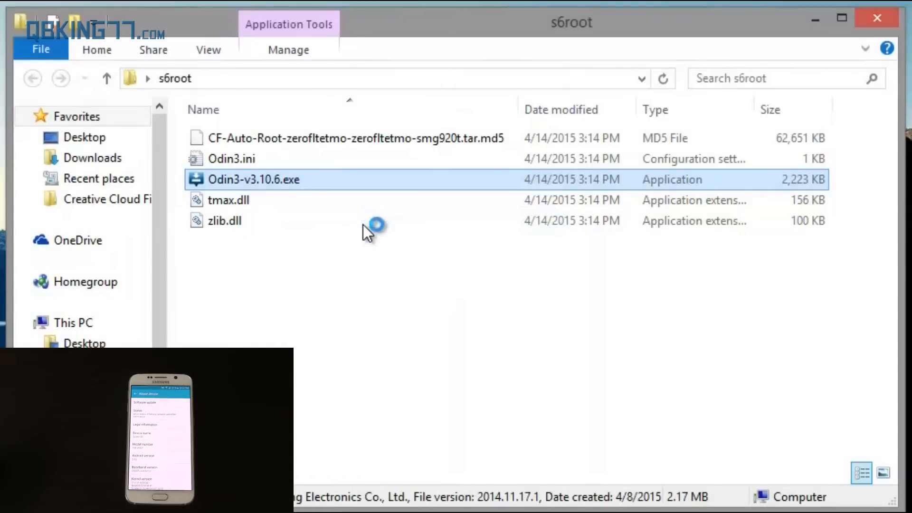
pyautogui.doubleClick(252, 179)
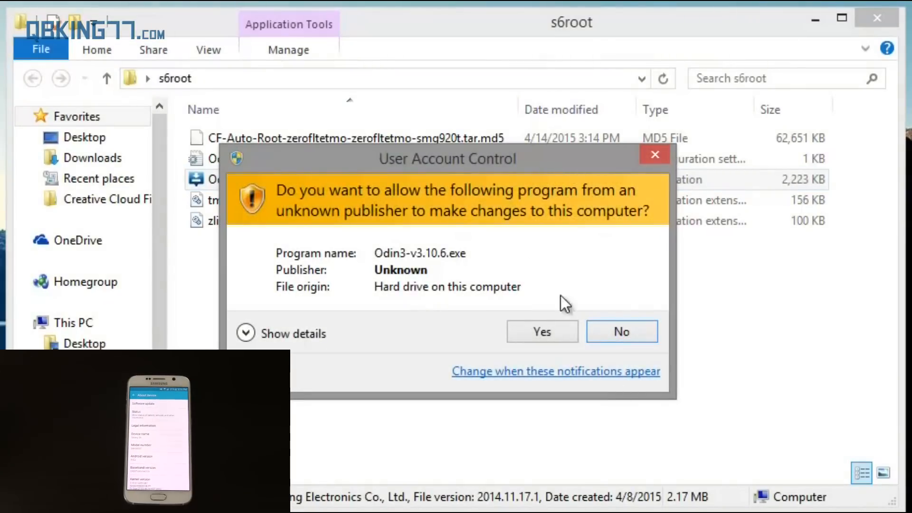
pyautogui.click(540, 331)
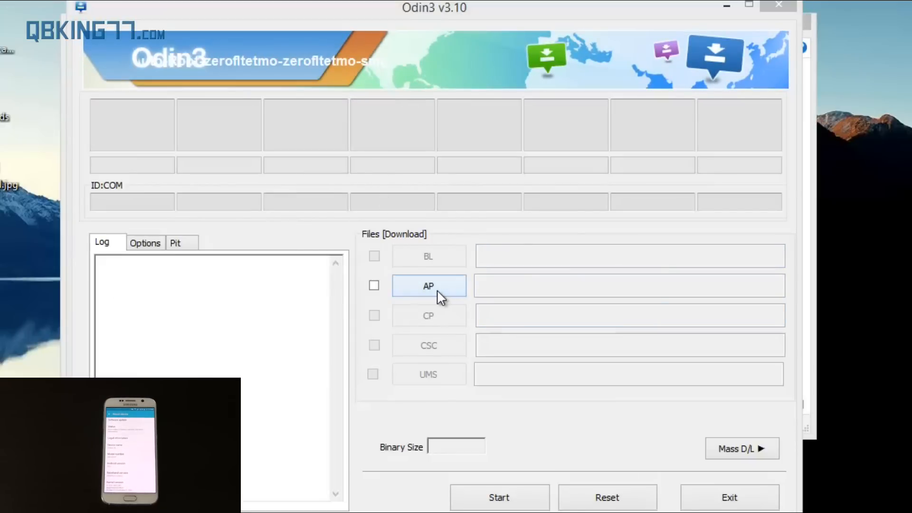
# Load CF-Auto-Root-zerofltetmo-zerofltetmo-smg920t.tar.md5 from s6root into the AP slot
pyautogui.click(428, 286)
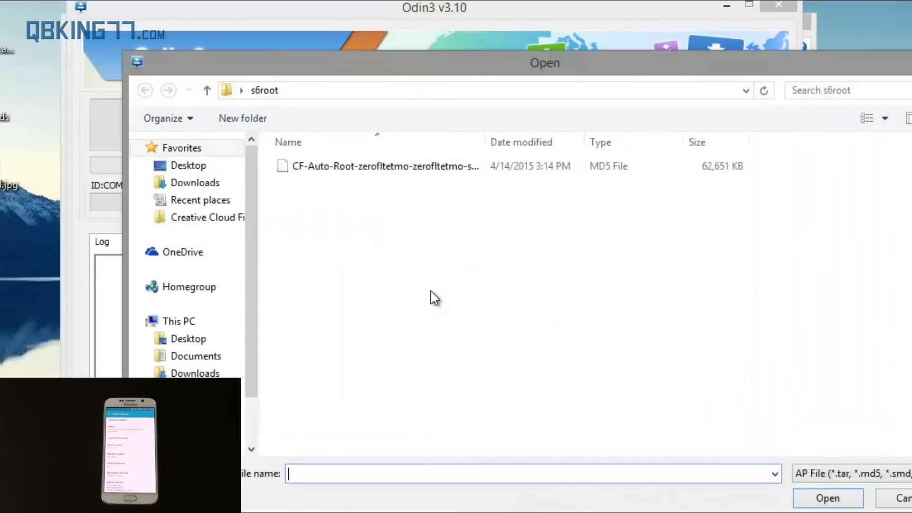
pyautogui.click(265, 90)
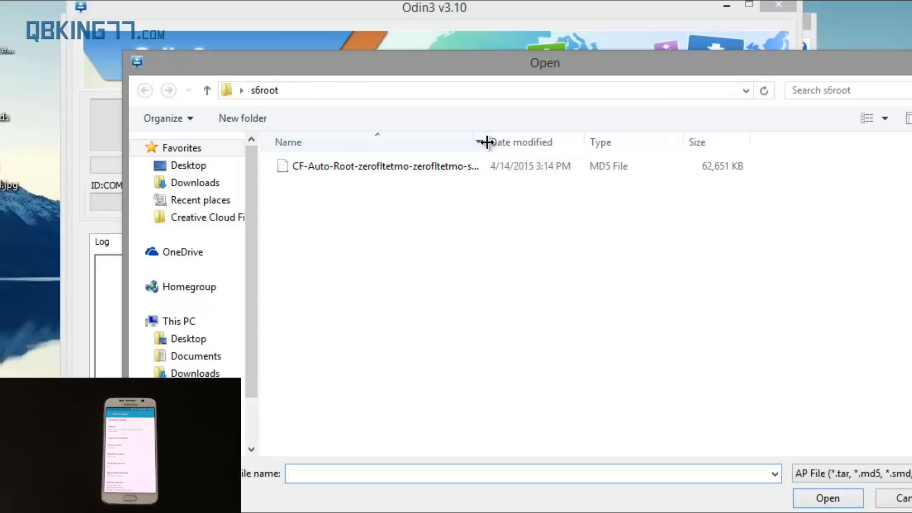
pyautogui.click(384, 165)
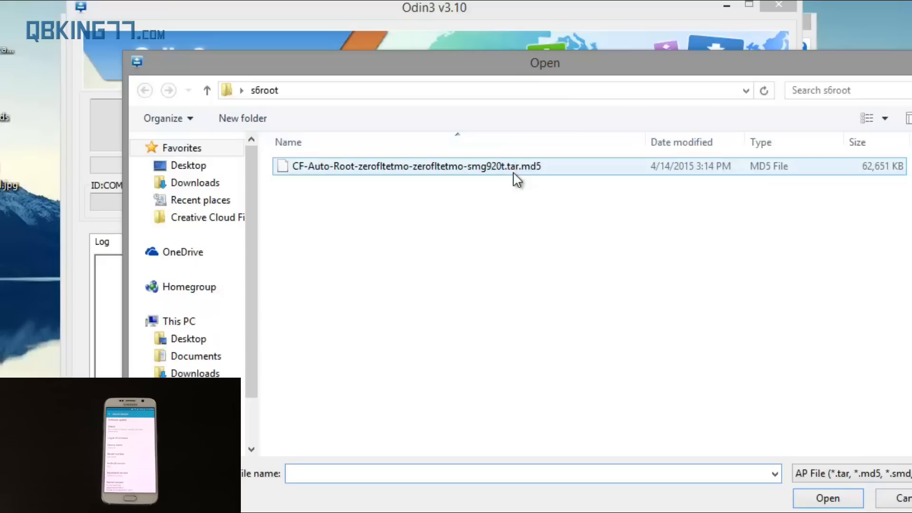
pyautogui.moveTo(522, 175)
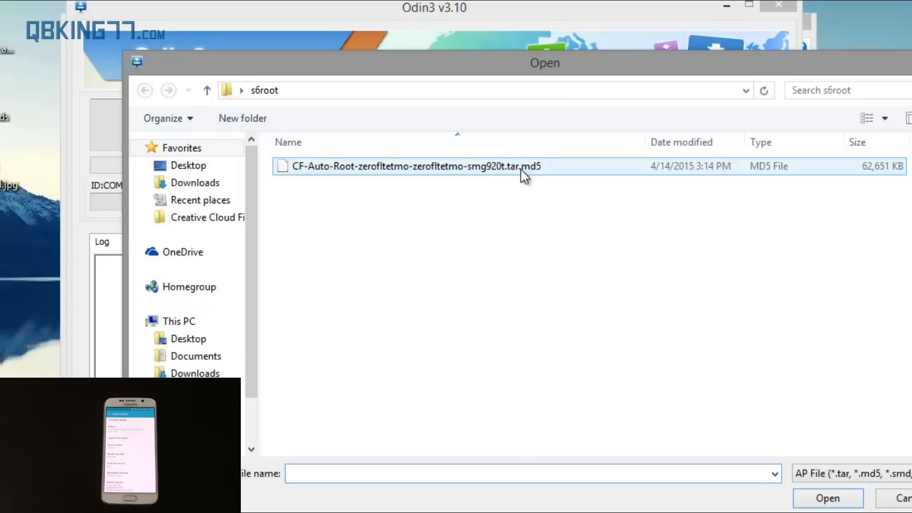
pyautogui.click(492, 183)
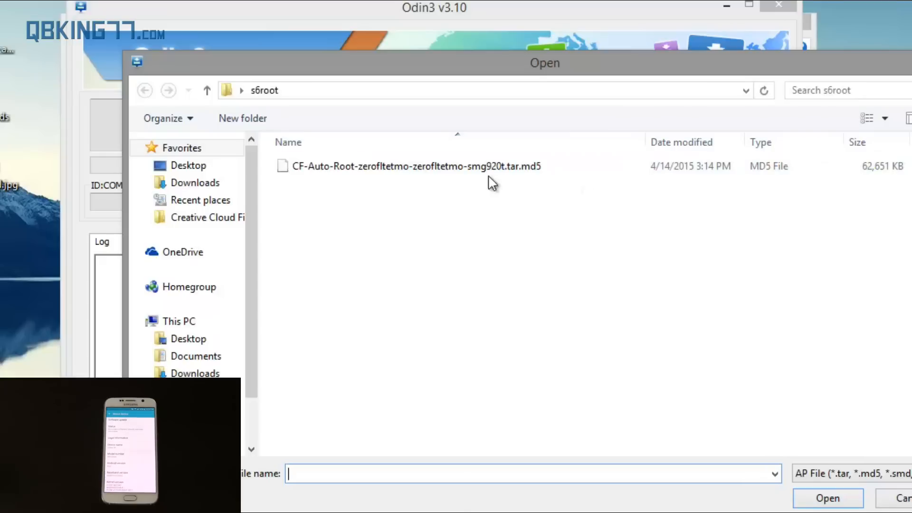
pyautogui.click(413, 167)
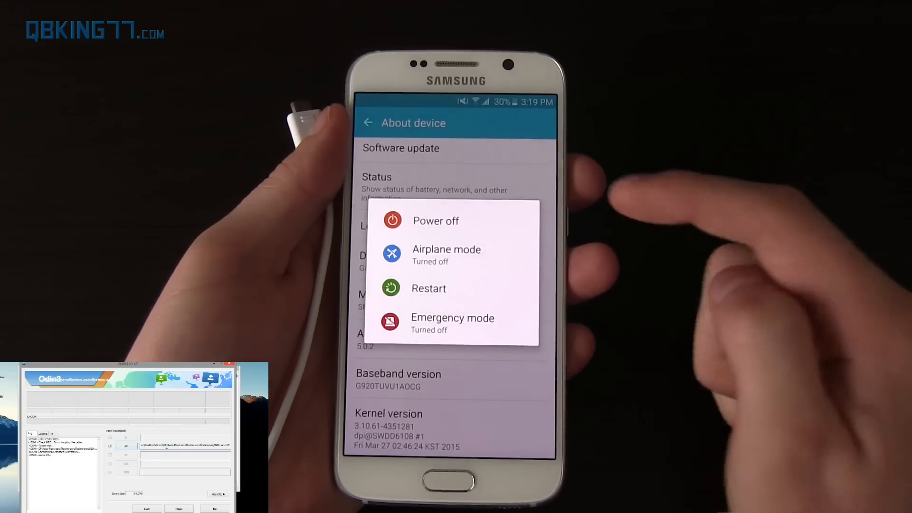
# Power the phone off so it can be restarted into Download mode
pyautogui.click(429, 288)
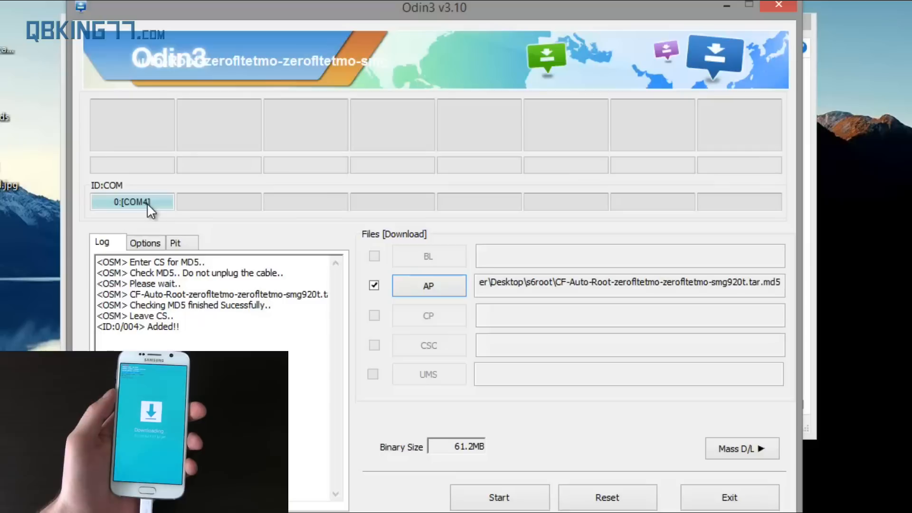
pyautogui.moveTo(532, 250)
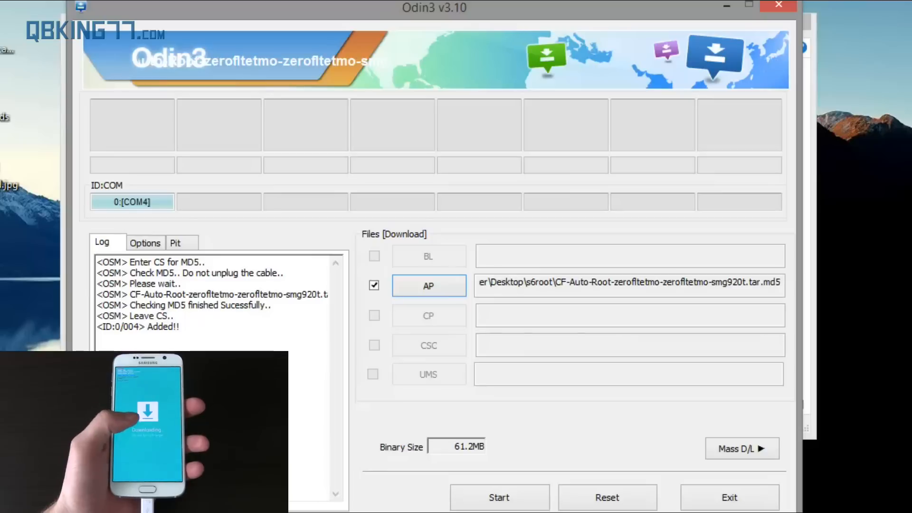
# Start the CF-Auto-Root flash and let the phone reboot
pyautogui.click(499, 496)
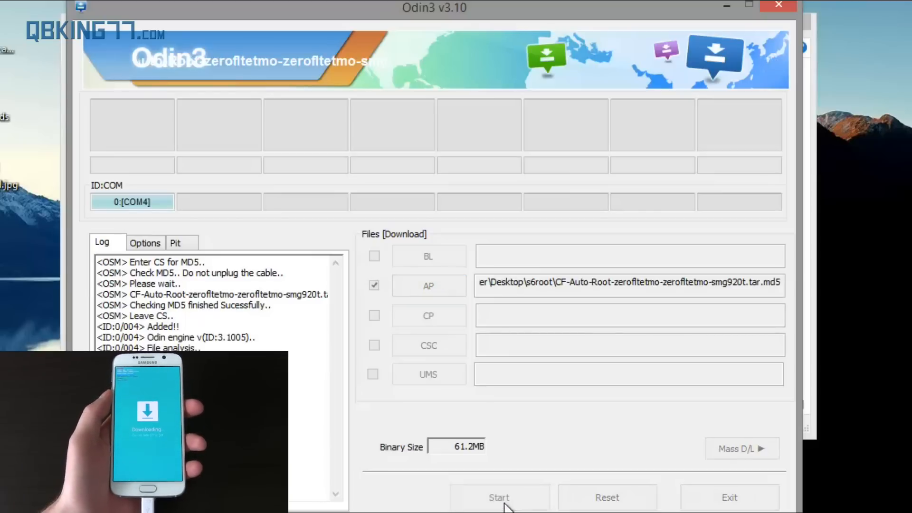
pyautogui.click(498, 497)
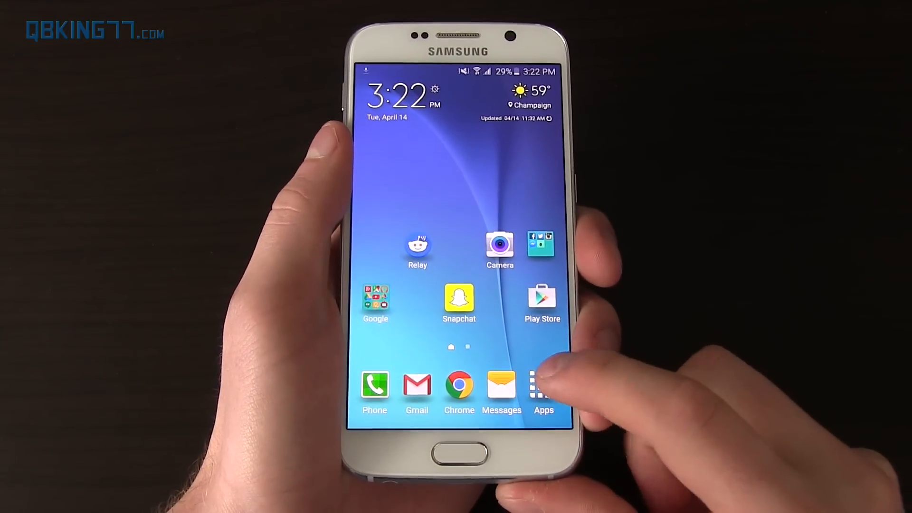
# Launch Root Checker Basic from the app list and accept its disclaimer and welcome
pyautogui.click(543, 387)
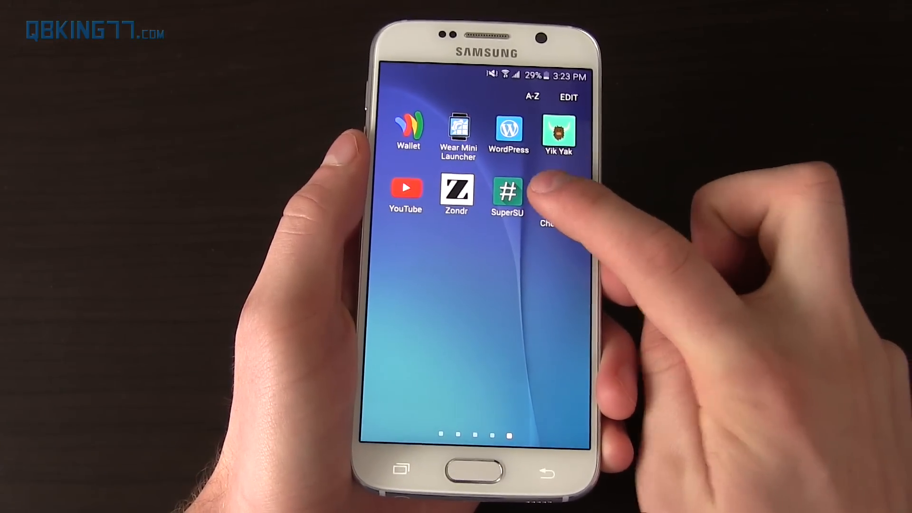
pyautogui.click(548, 192)
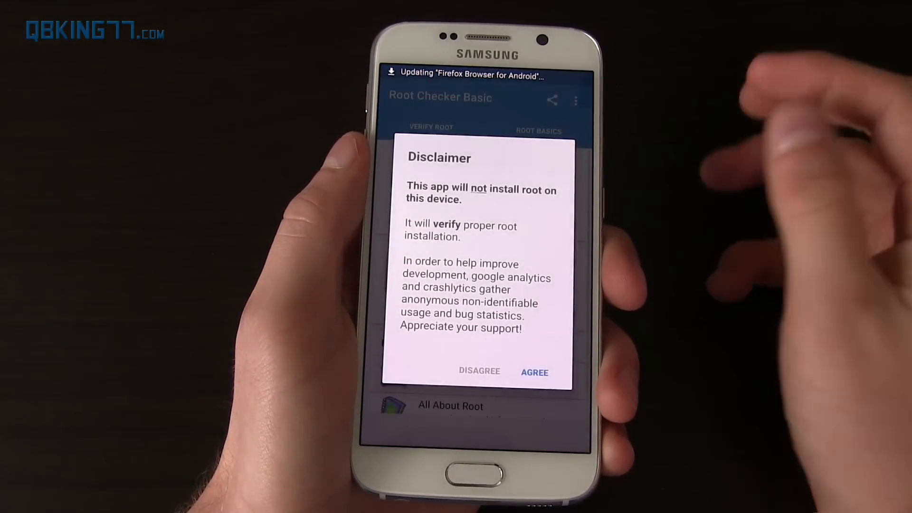
pyautogui.click(534, 371)
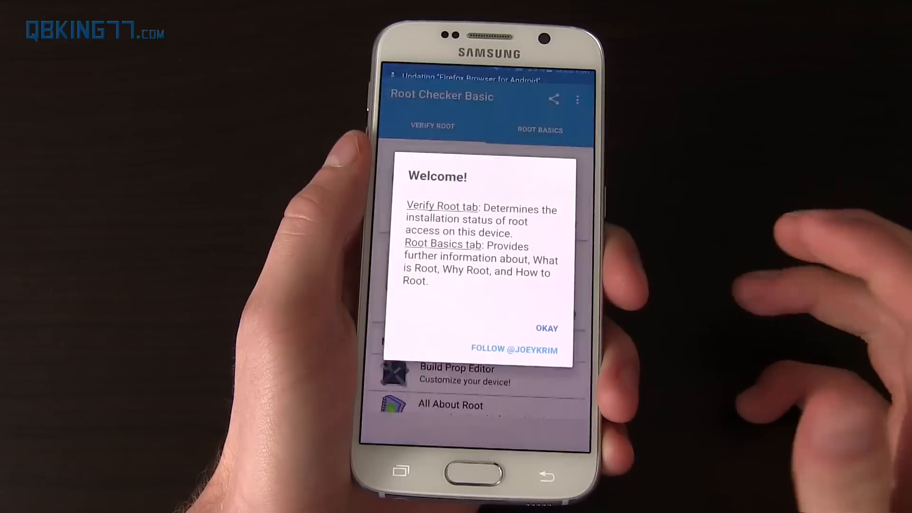
pyautogui.click(546, 328)
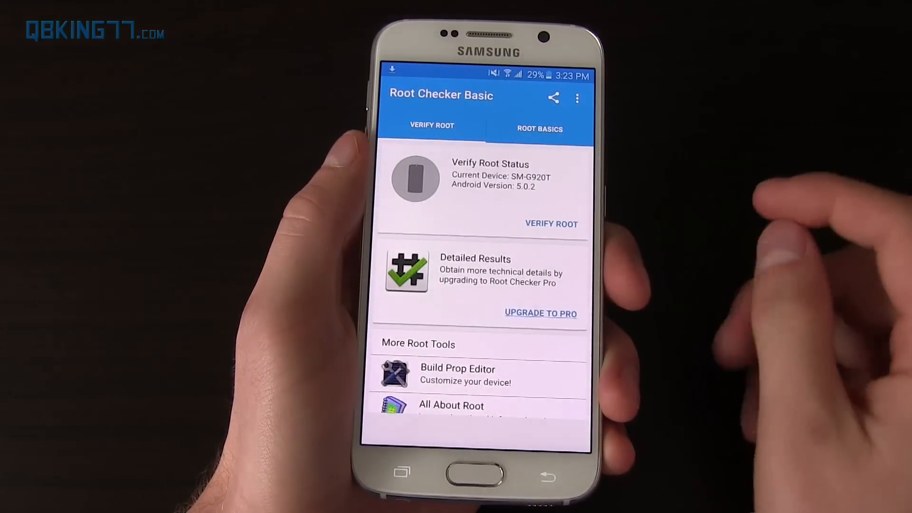
# Verify root, grant superuser access, and return to the home screen
pyautogui.click(550, 223)
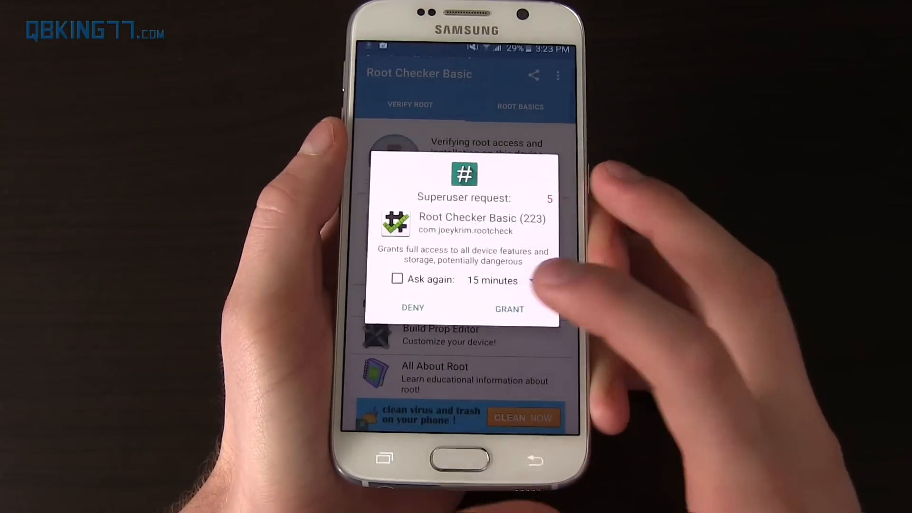
pyautogui.click(509, 309)
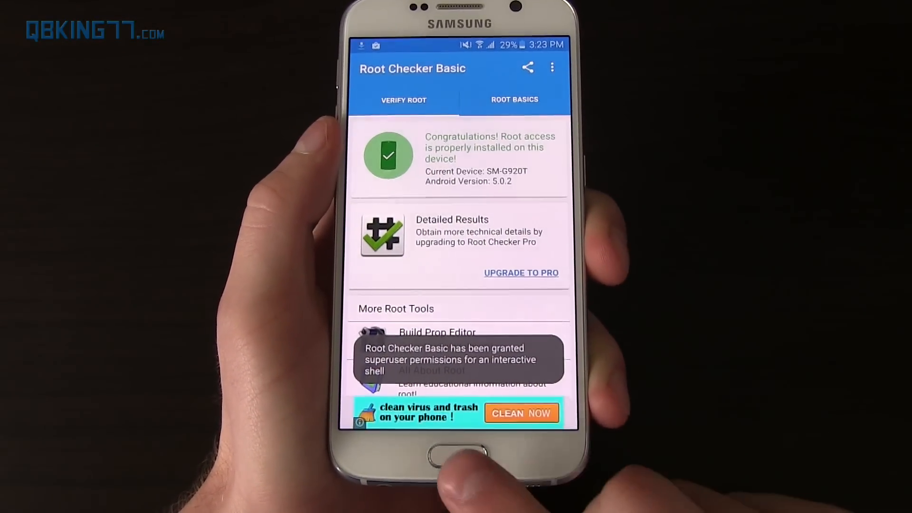
pyautogui.click(458, 445)
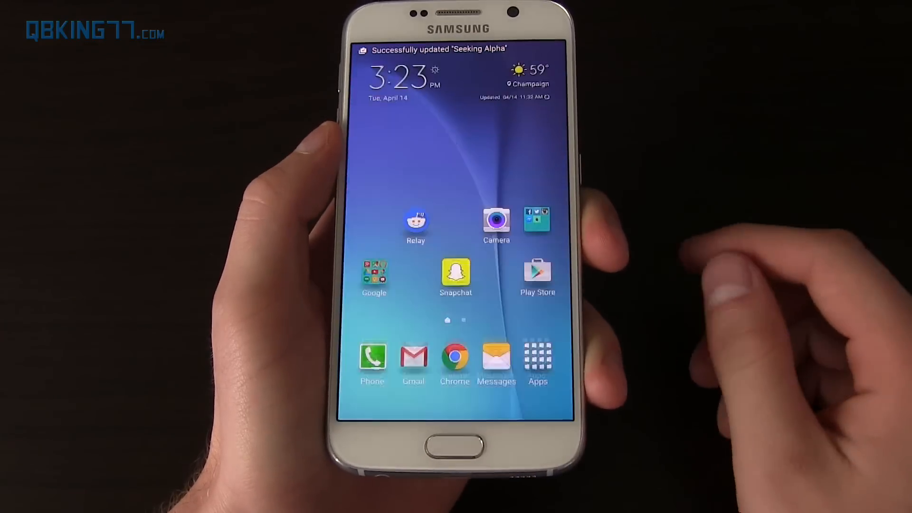